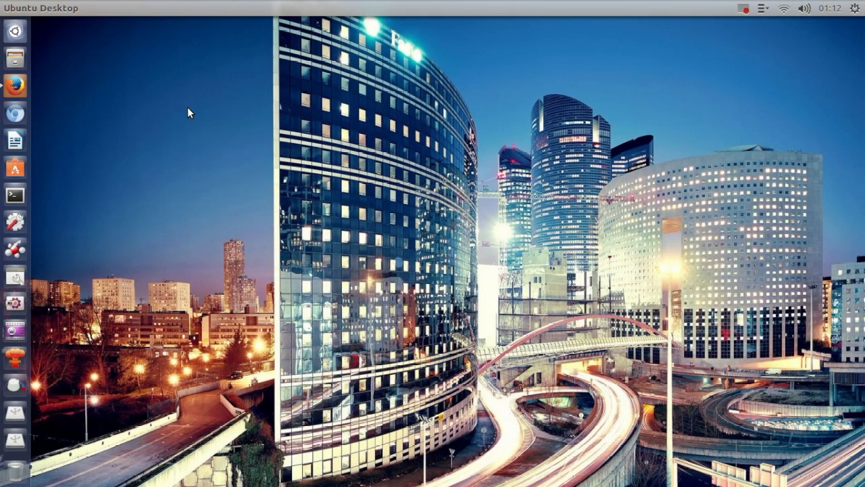
mouse_move(18, 280)
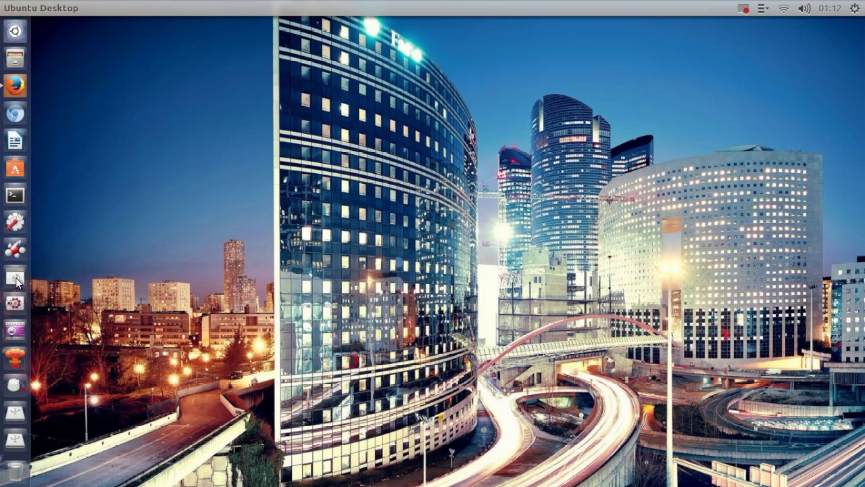
Launch CompizConfig Settings Manager from the Unity launcher
click(15, 277)
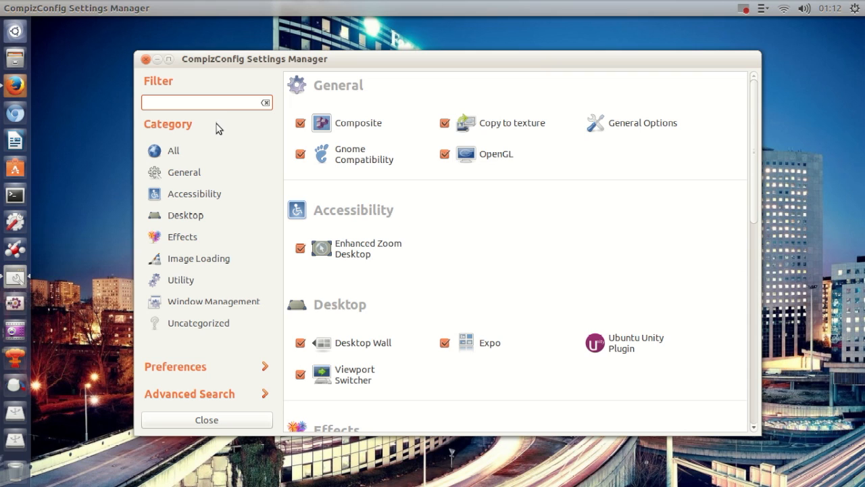
mouse_move(473, 156)
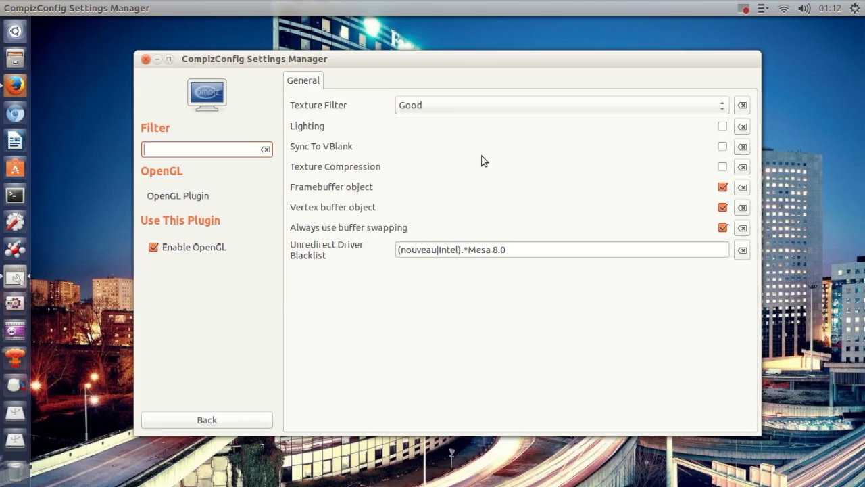
mouse_move(309, 161)
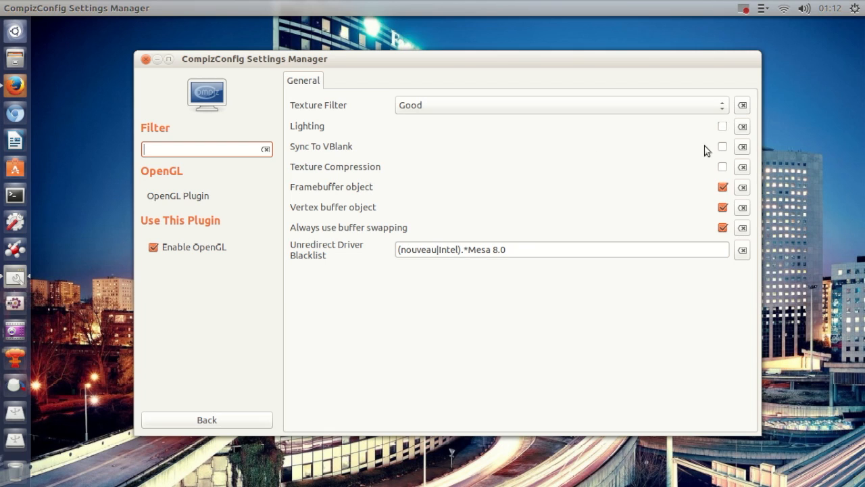
mouse_move(475, 166)
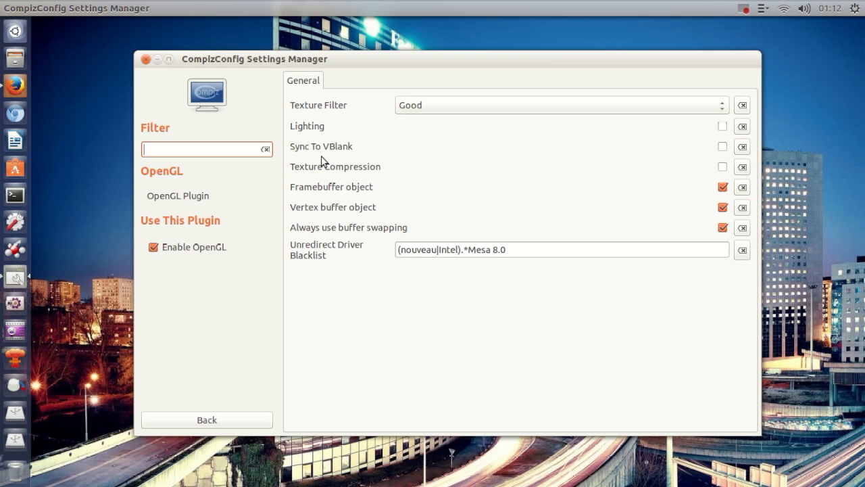
mouse_move(323, 155)
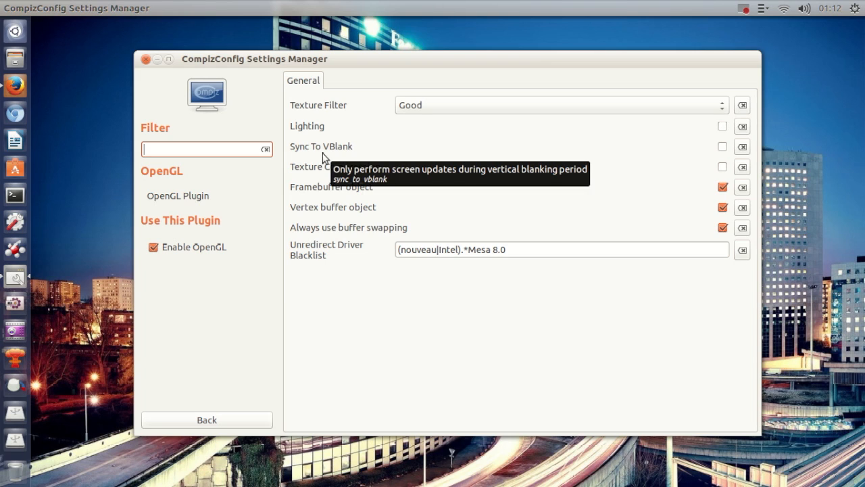
mouse_move(311, 161)
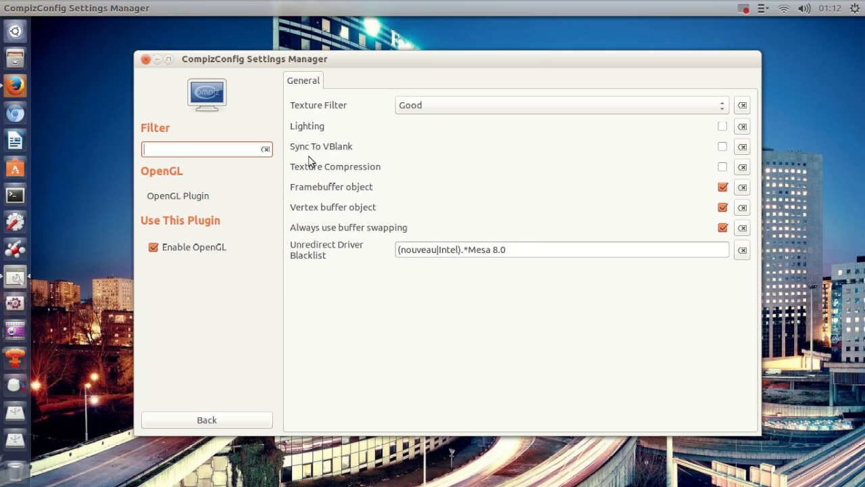
mouse_move(321, 145)
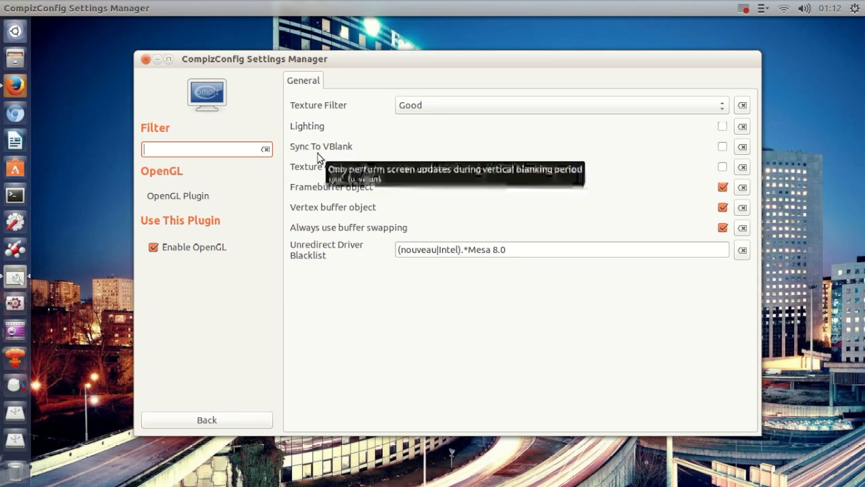
mouse_move(322, 157)
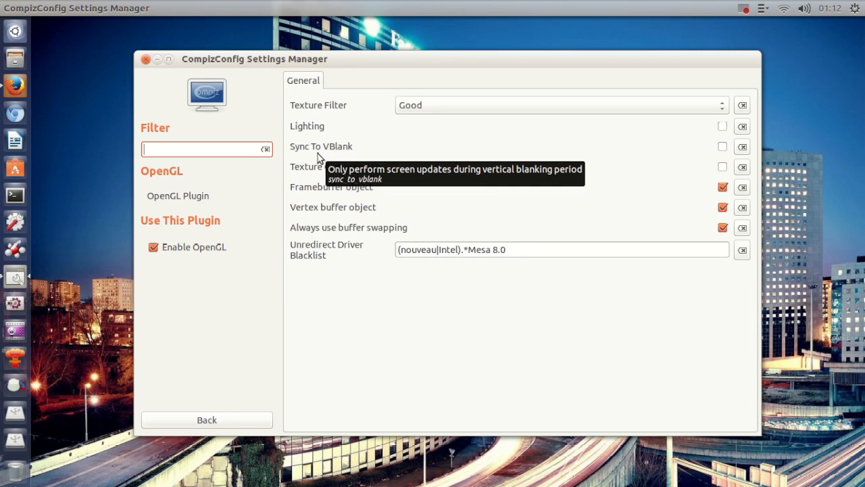
mouse_move(310, 161)
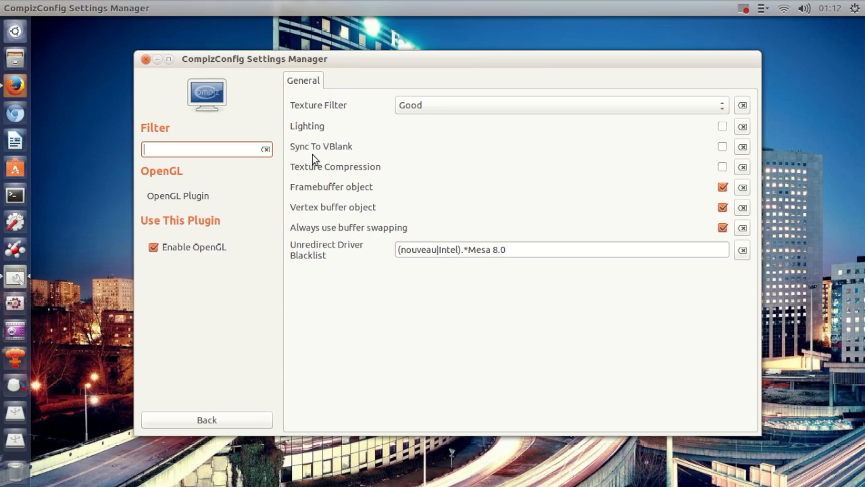
mouse_move(321, 146)
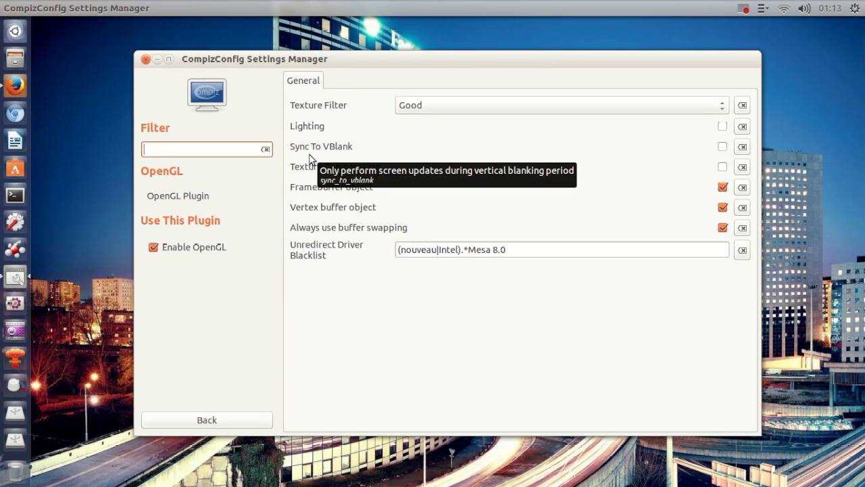
mouse_move(319, 158)
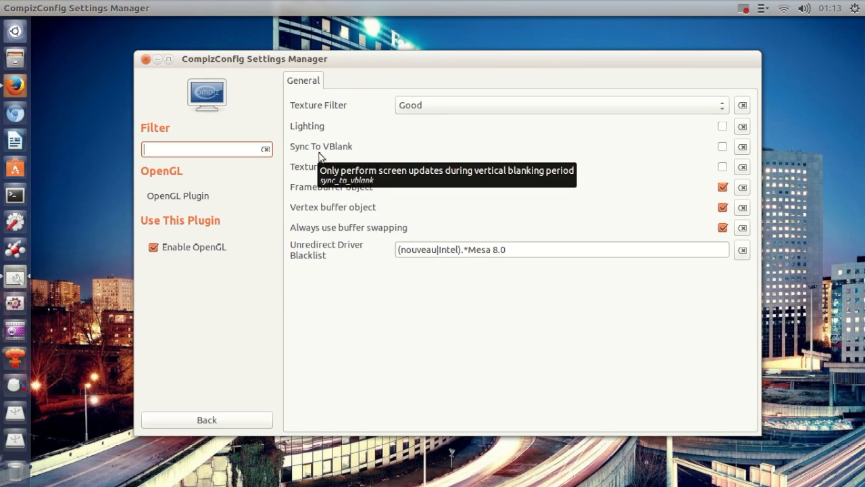
mouse_move(331, 156)
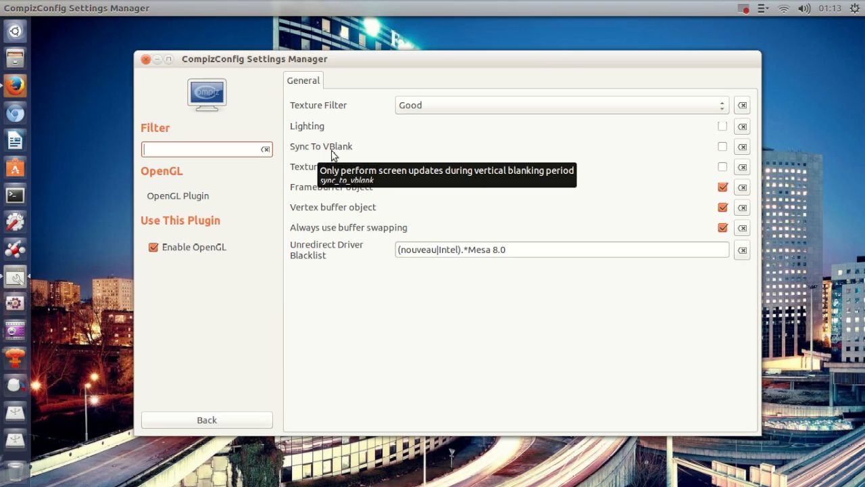
mouse_move(331, 156)
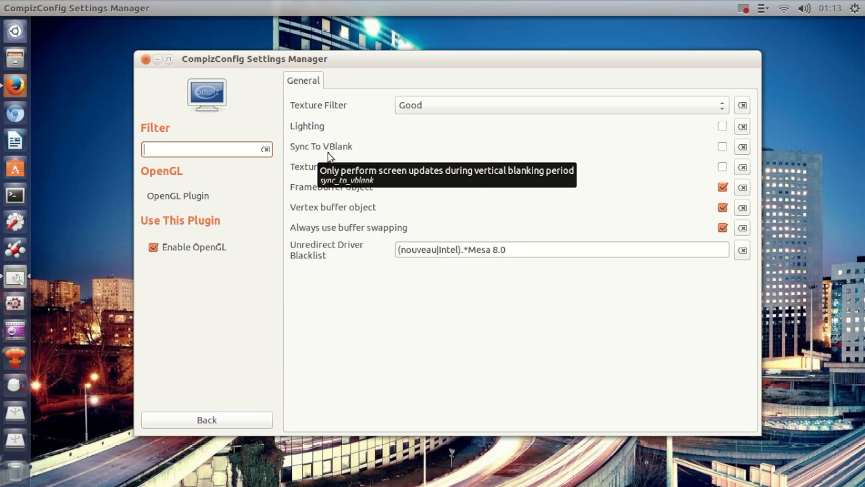
mouse_move(333, 151)
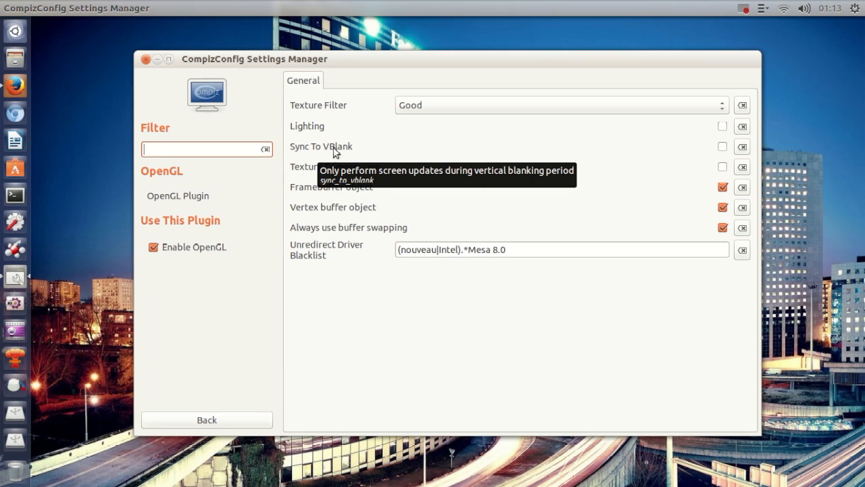
mouse_move(322, 158)
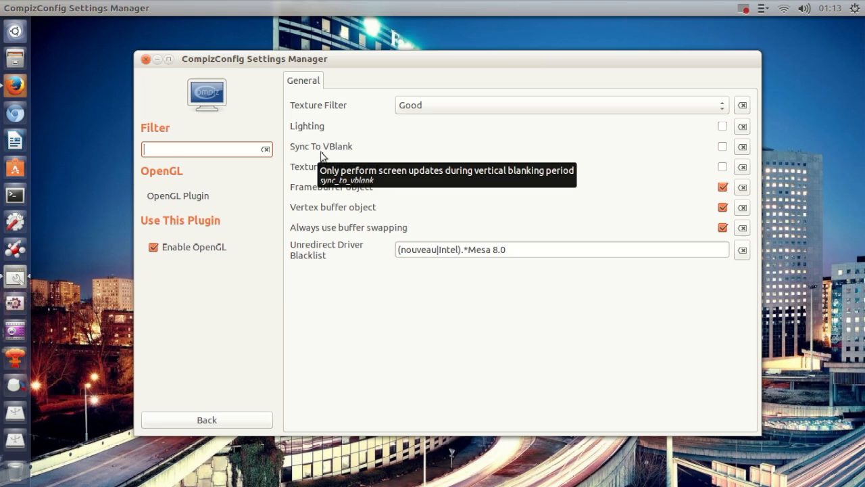
mouse_move(319, 156)
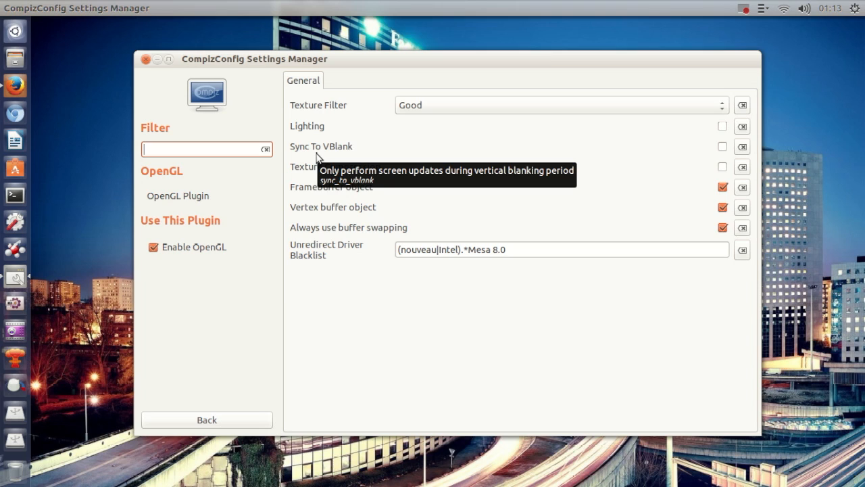
mouse_move(330, 157)
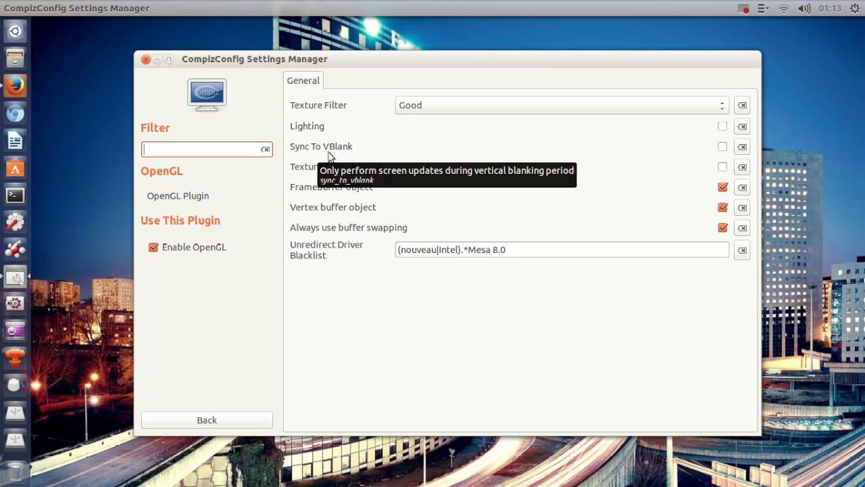
mouse_move(340, 161)
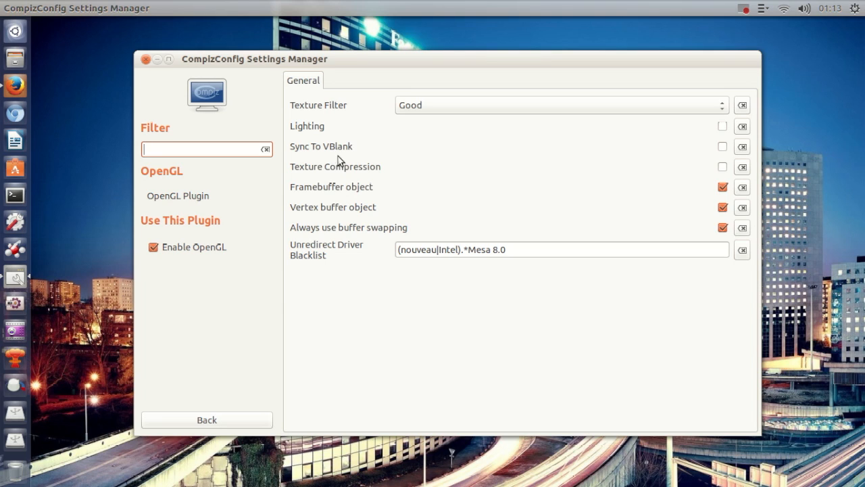
mouse_move(329, 158)
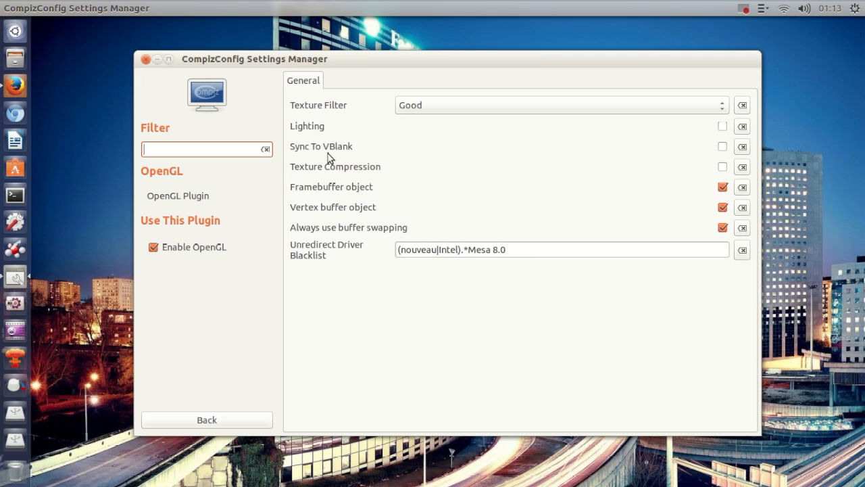
mouse_move(160, 74)
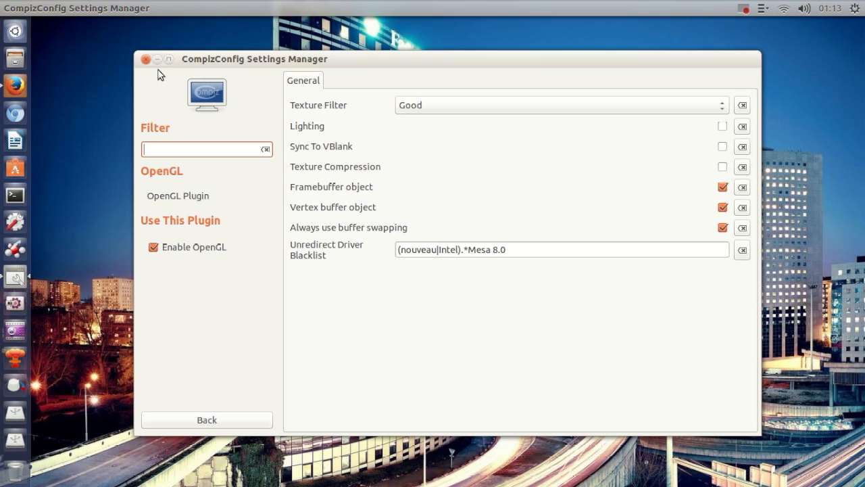
mouse_move(146, 60)
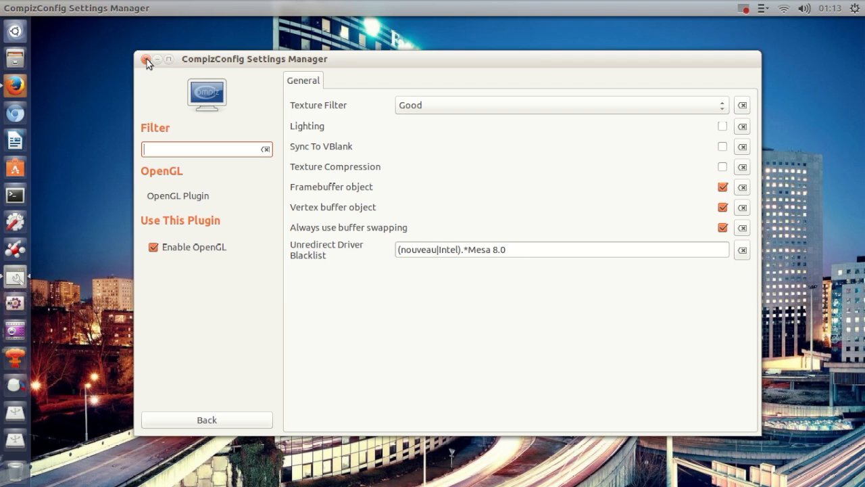
Close the CompizConfig Settings Manager window, leaving Sync To VBlank unchecked
click(145, 59)
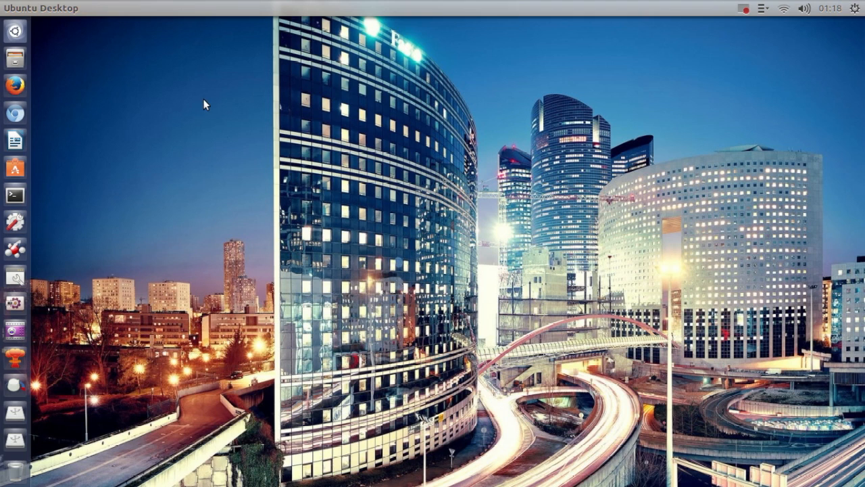
mouse_move(200, 153)
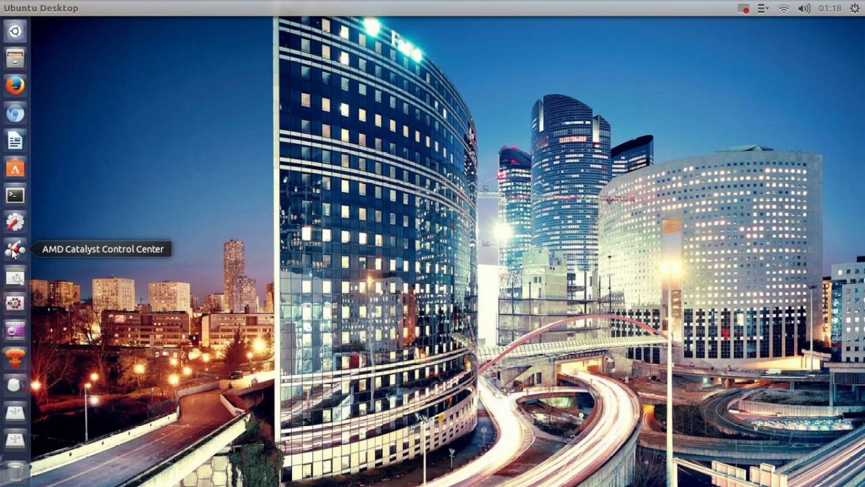
mouse_move(124, 222)
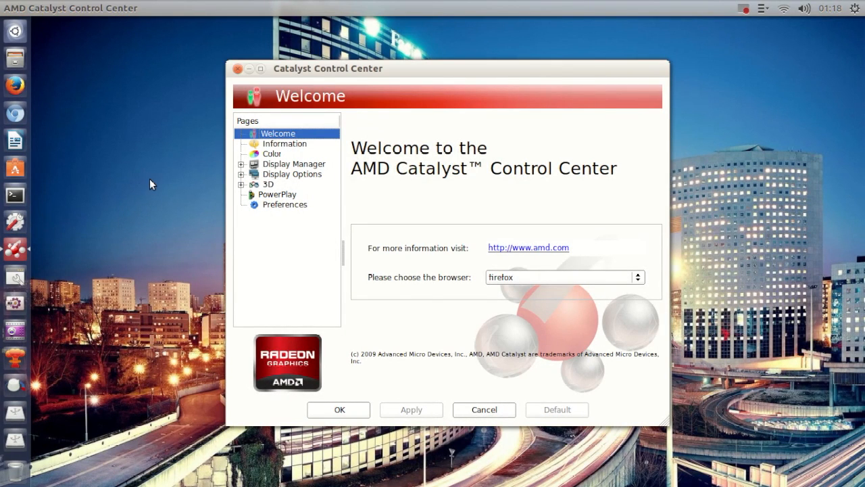
mouse_move(285, 178)
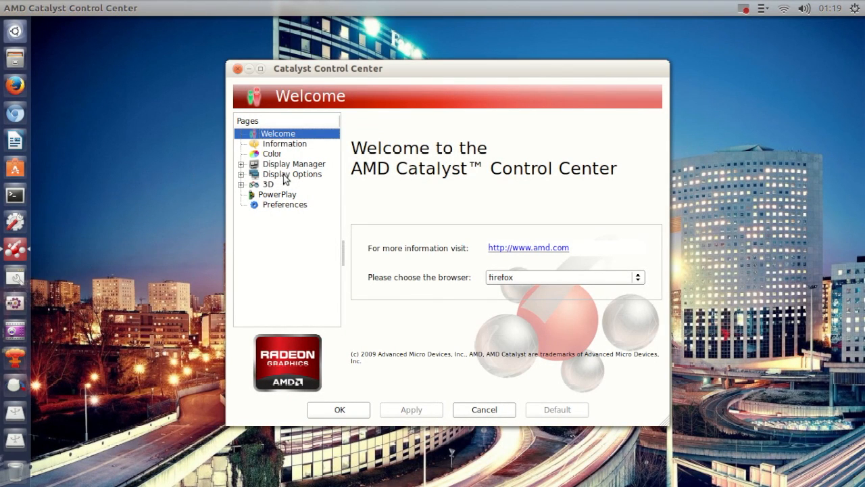
Expand Display Options and show the Tear Free page with Tear Free Desktop enabled
click(292, 173)
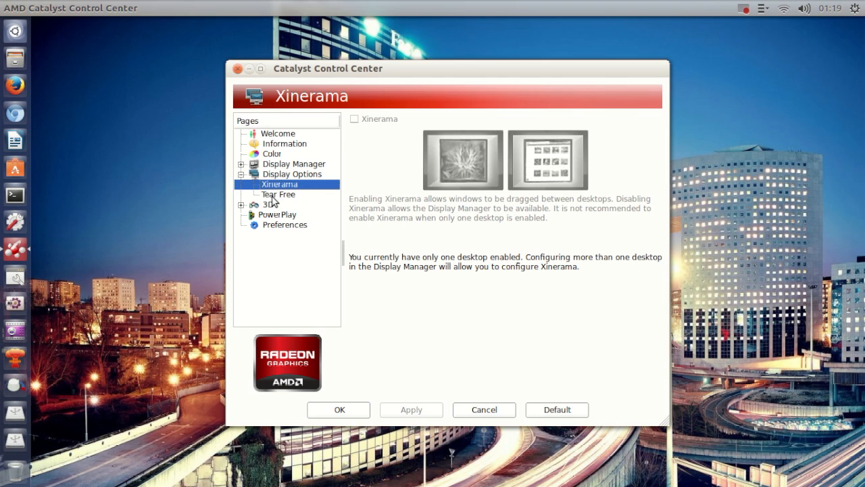
click(277, 194)
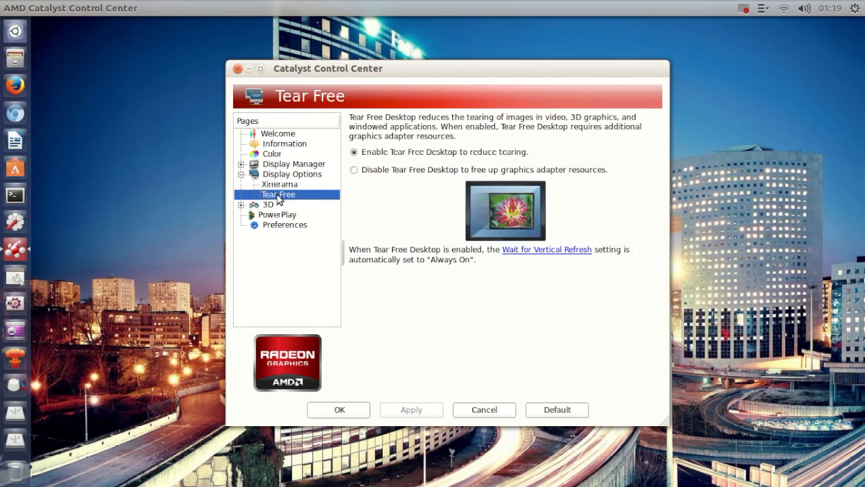
mouse_move(309, 187)
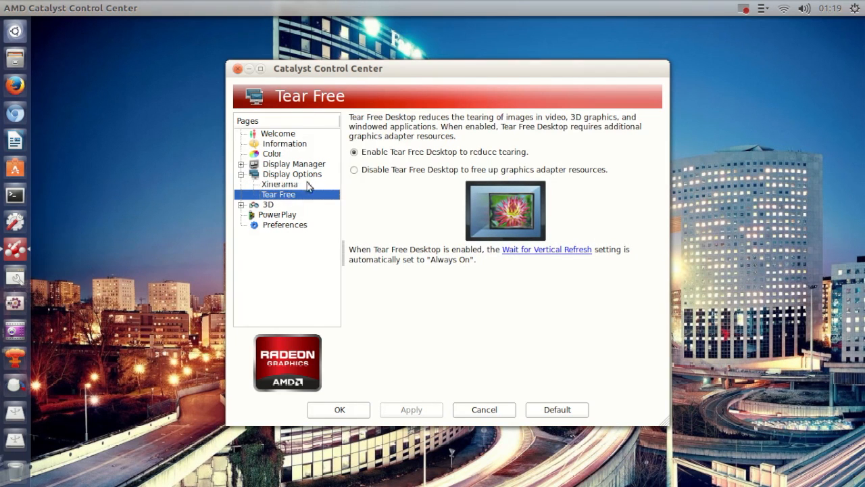
mouse_move(372, 164)
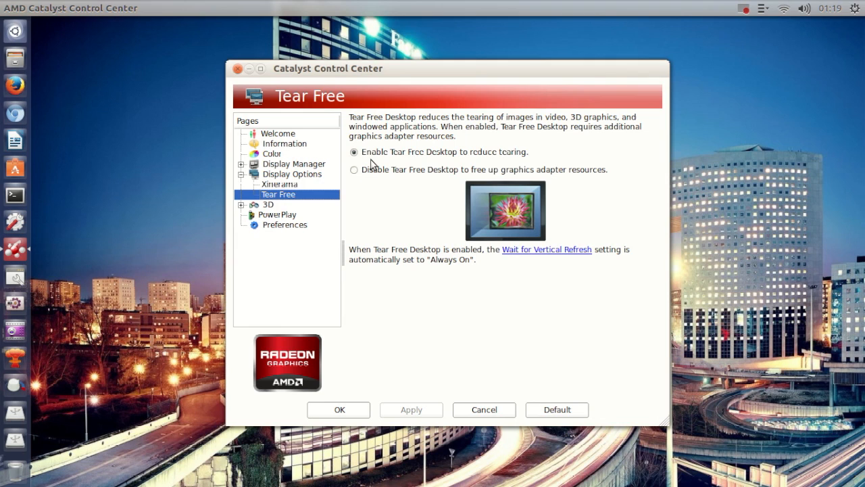
mouse_move(396, 162)
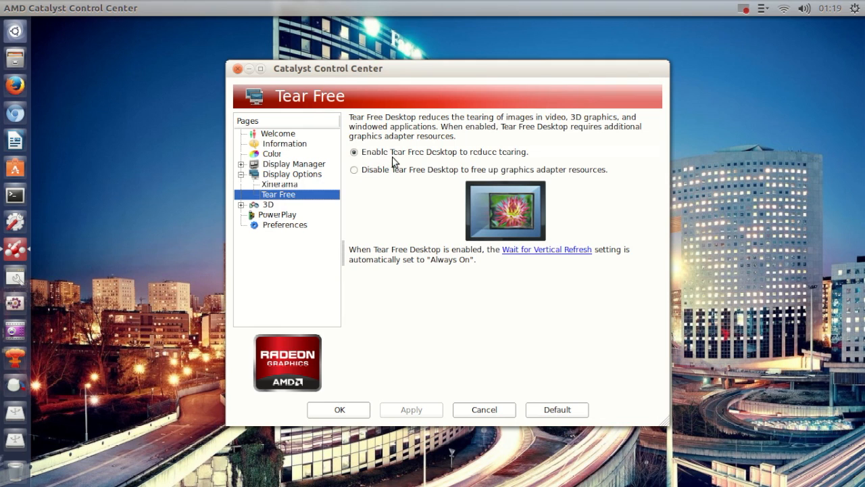
mouse_move(465, 163)
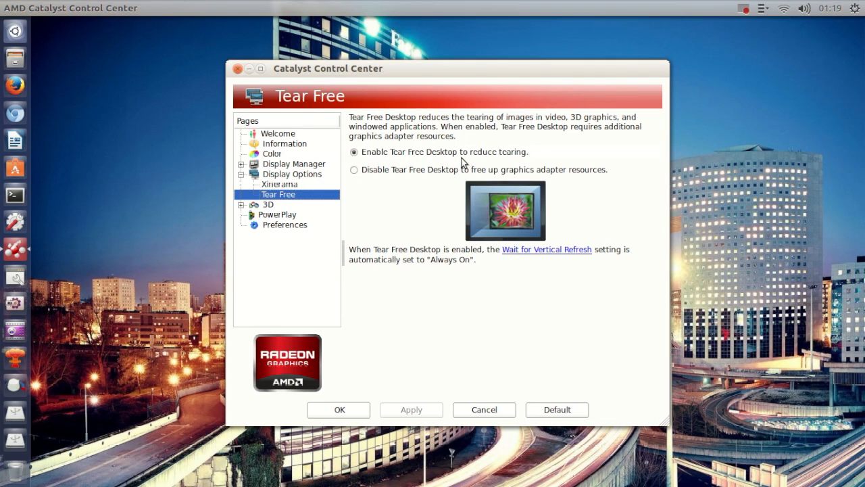
mouse_move(501, 157)
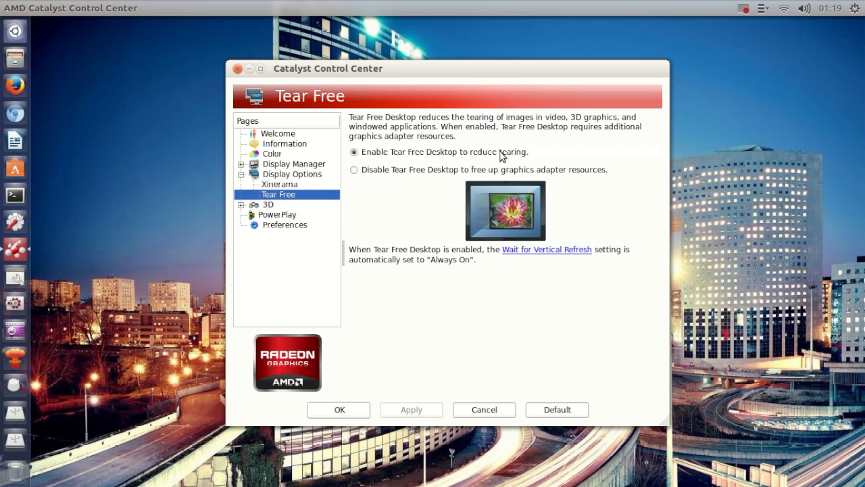
mouse_move(446, 147)
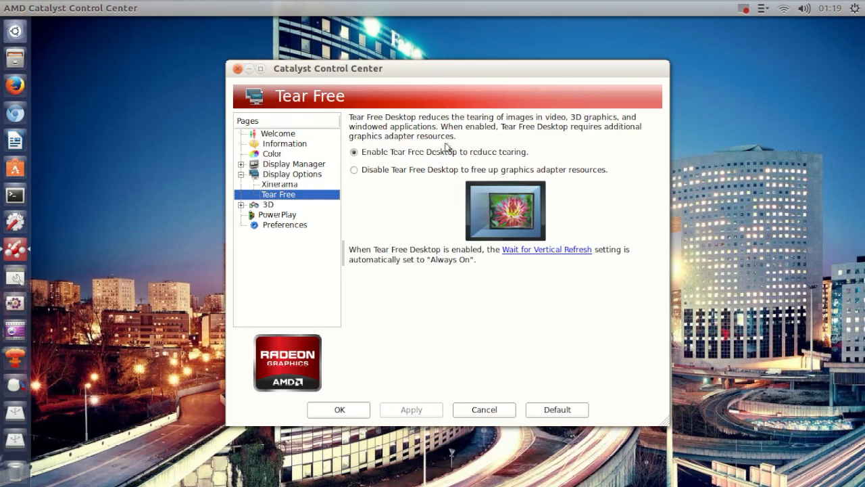
mouse_move(415, 111)
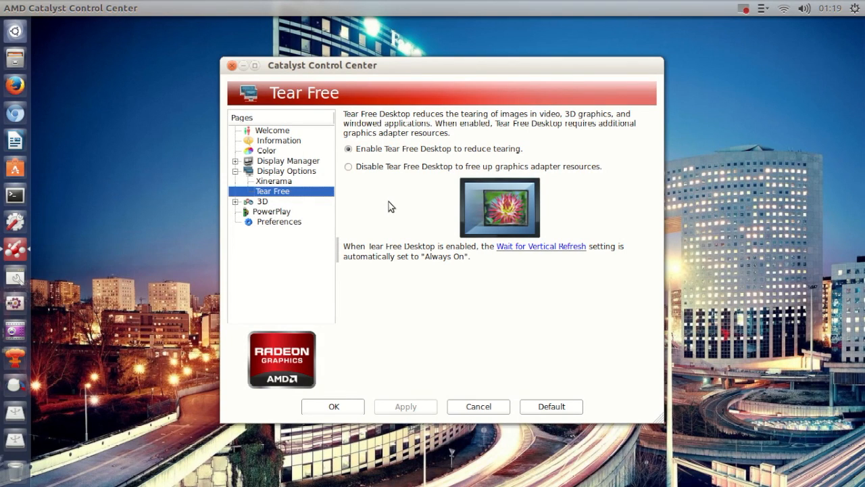
mouse_move(393, 209)
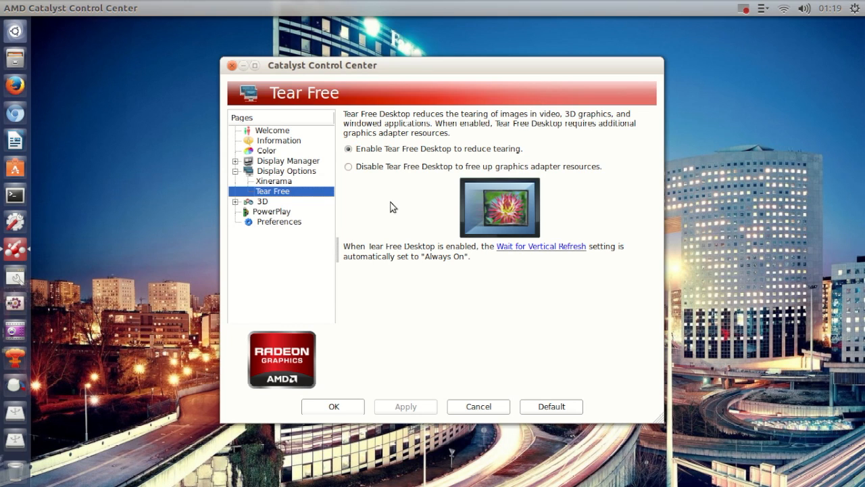
mouse_move(407, 163)
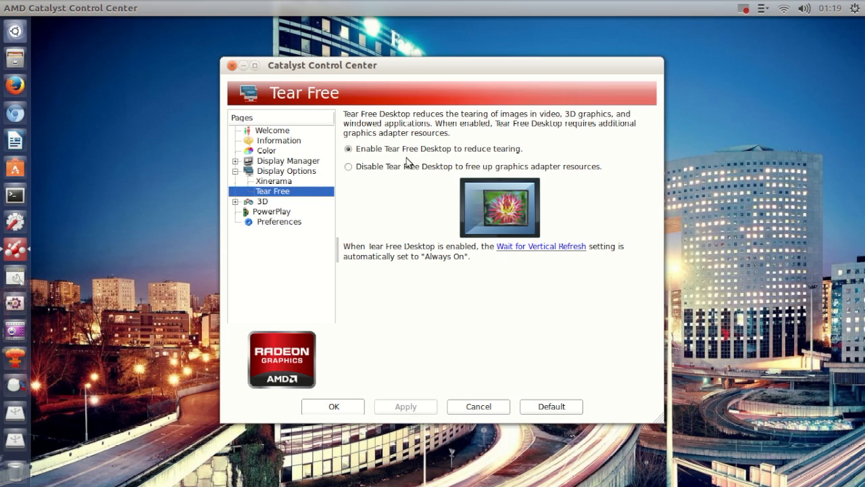
mouse_move(394, 198)
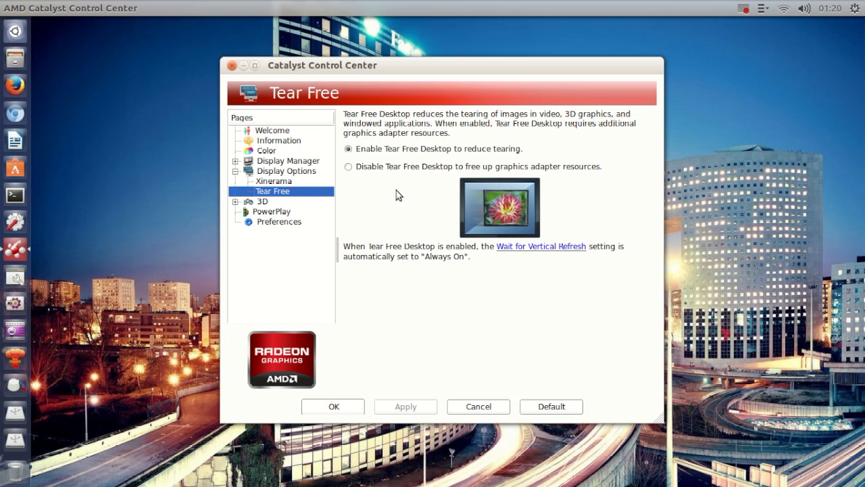
mouse_move(401, 201)
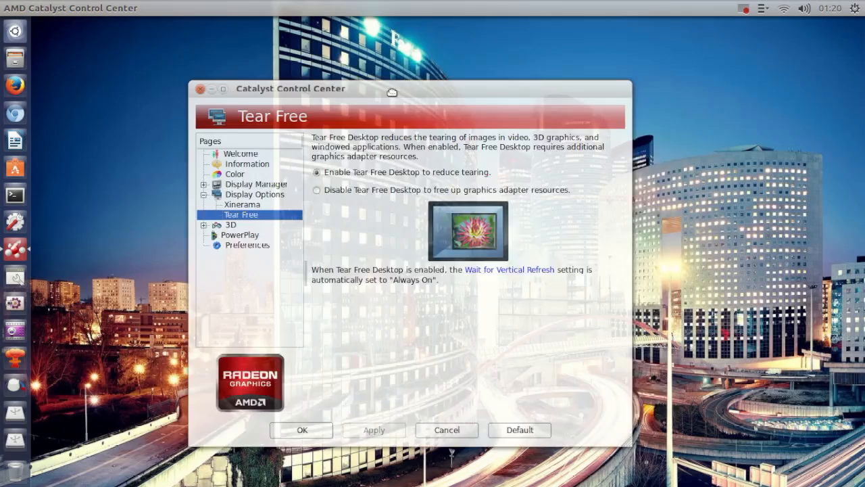
drag(392, 91, 405, 101)
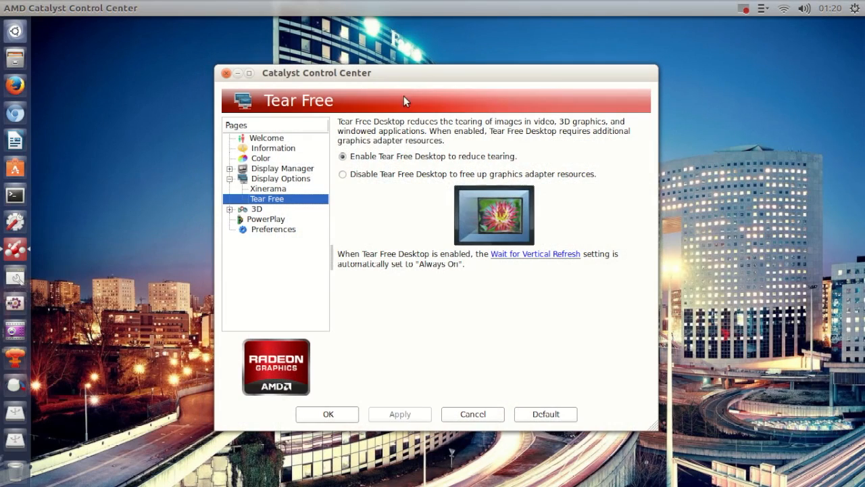
mouse_move(389, 216)
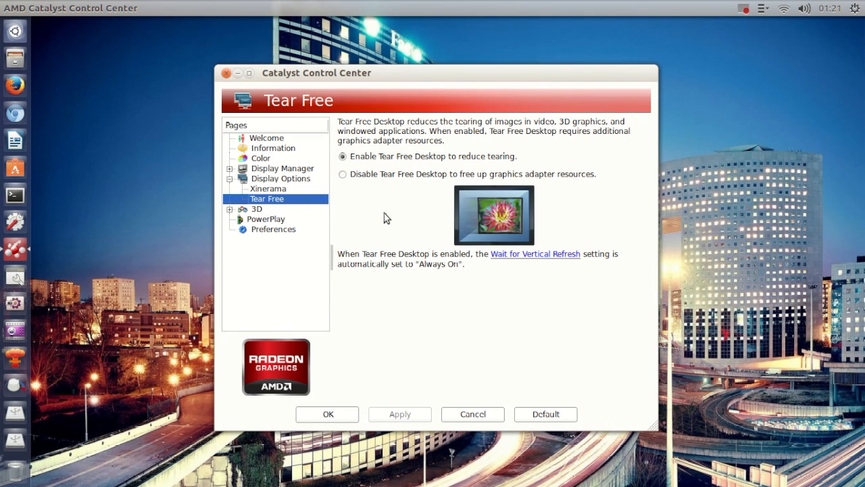
mouse_move(392, 210)
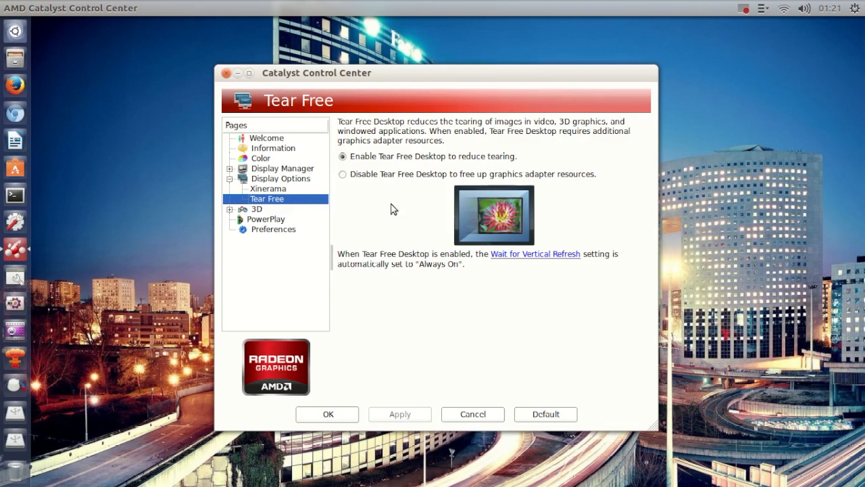
mouse_move(391, 213)
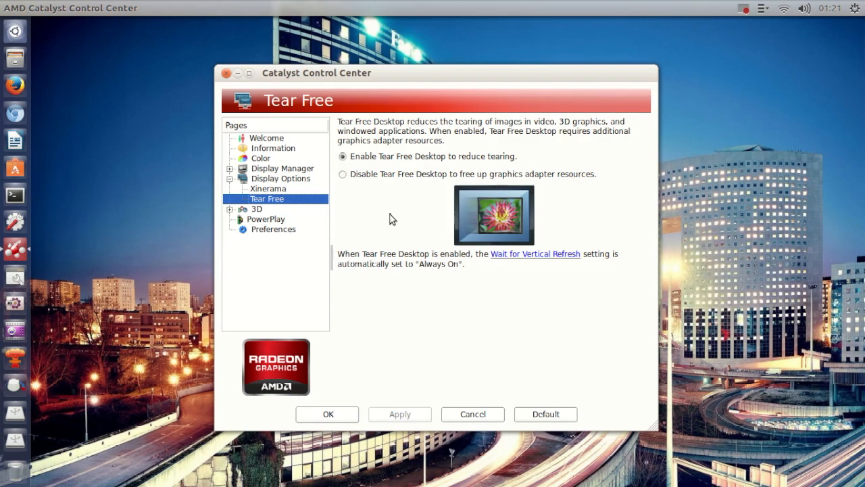
mouse_move(364, 169)
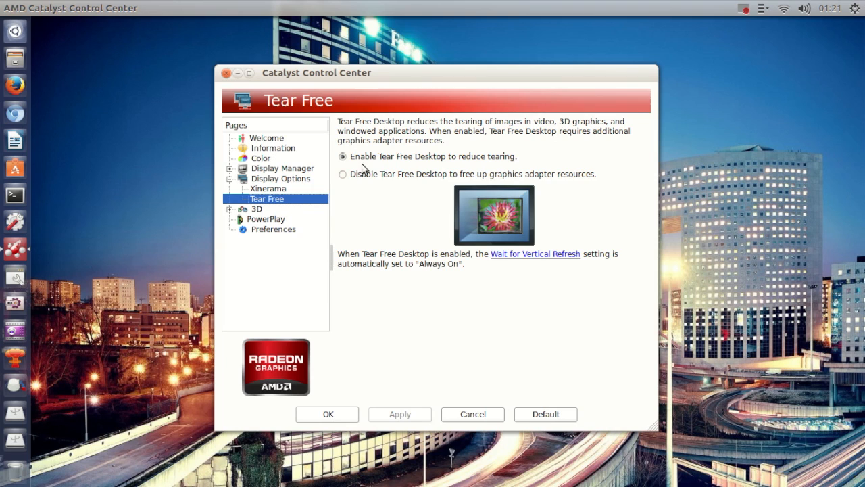
mouse_move(313, 122)
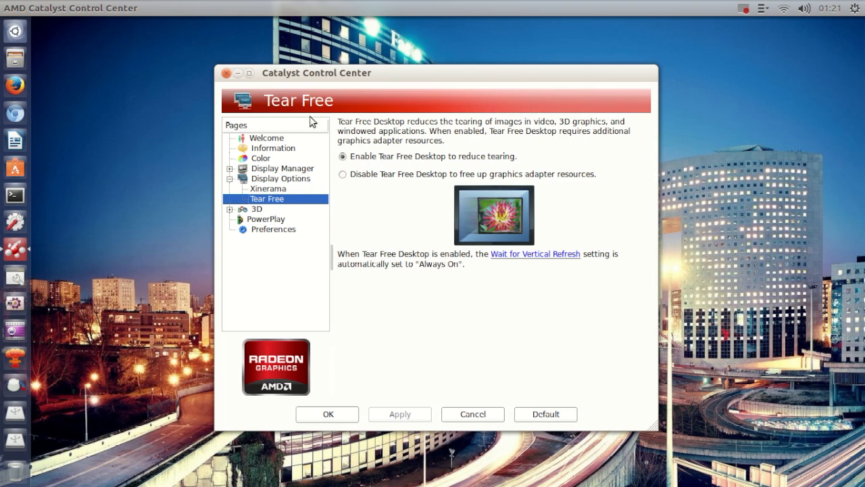
mouse_move(338, 192)
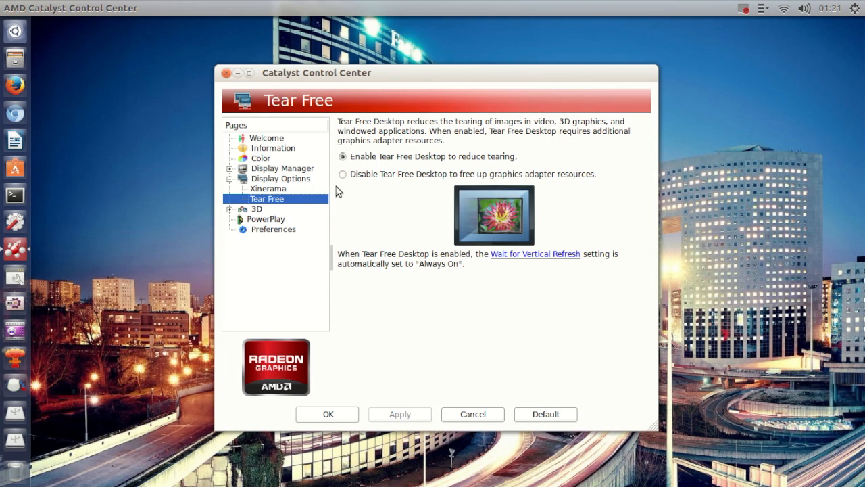
mouse_move(359, 200)
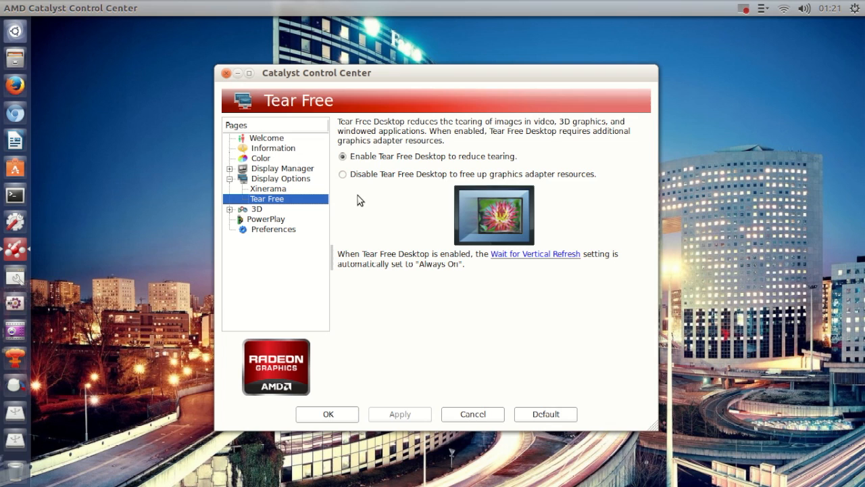
mouse_move(365, 205)
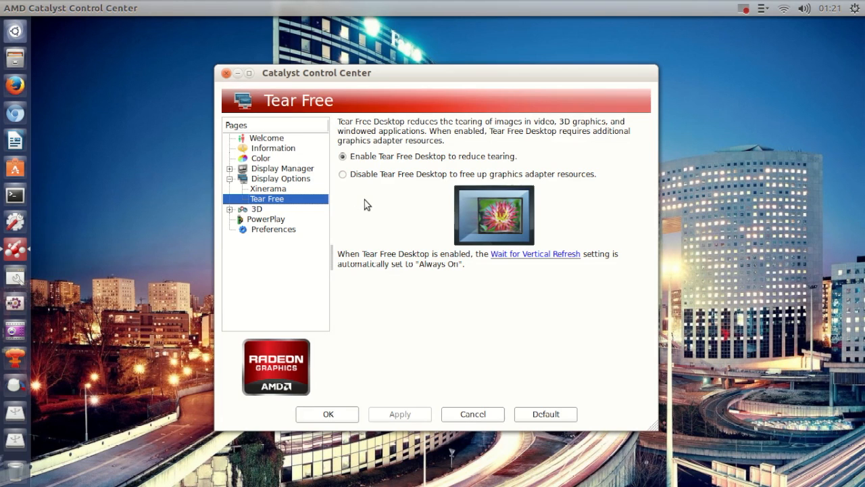
mouse_move(18, 262)
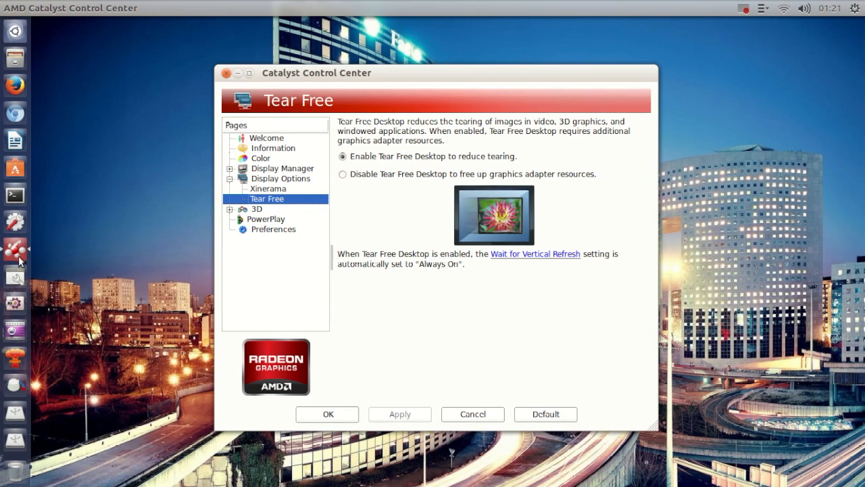
mouse_move(338, 210)
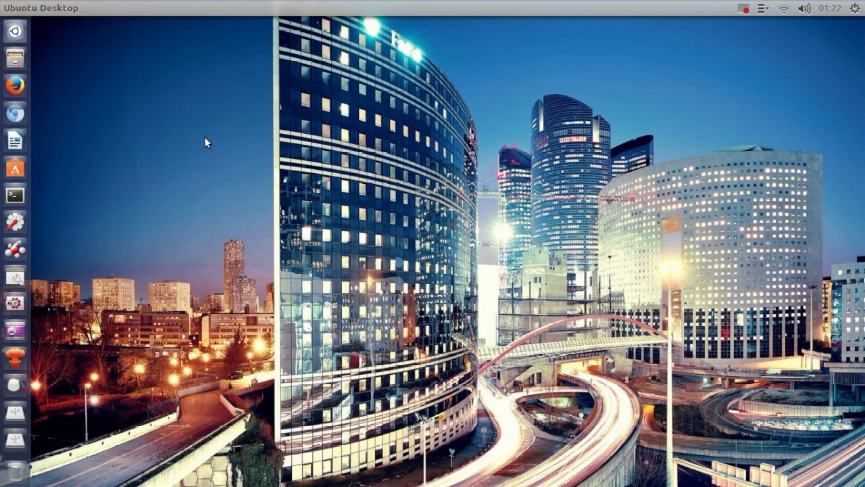
mouse_move(184, 104)
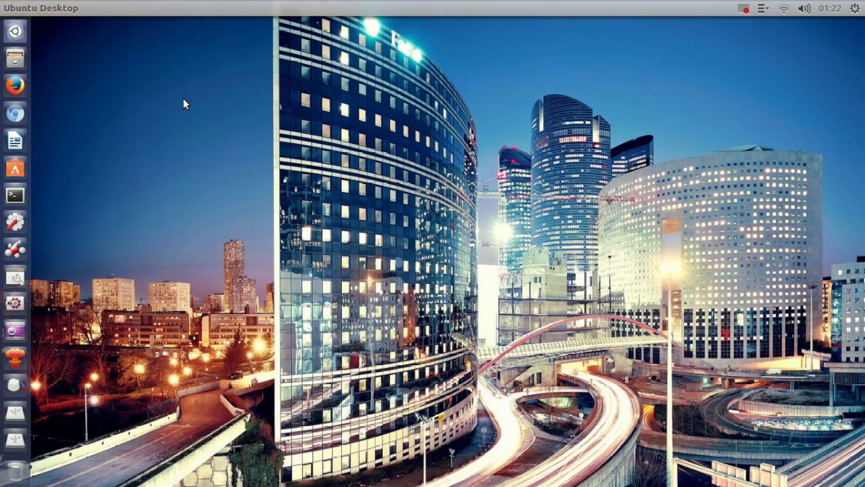
mouse_move(195, 87)
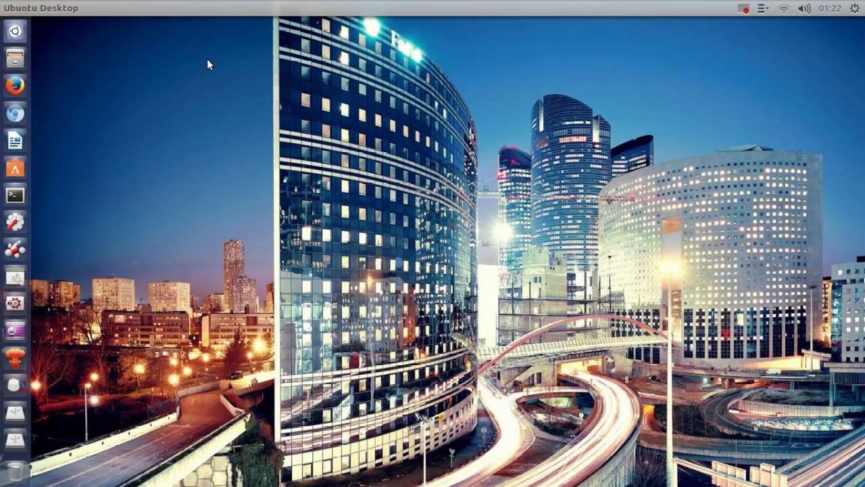
mouse_move(187, 86)
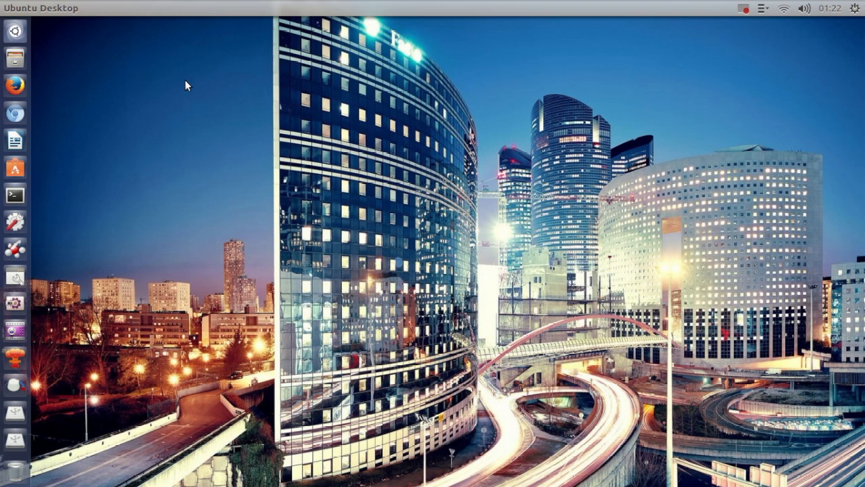
mouse_move(162, 109)
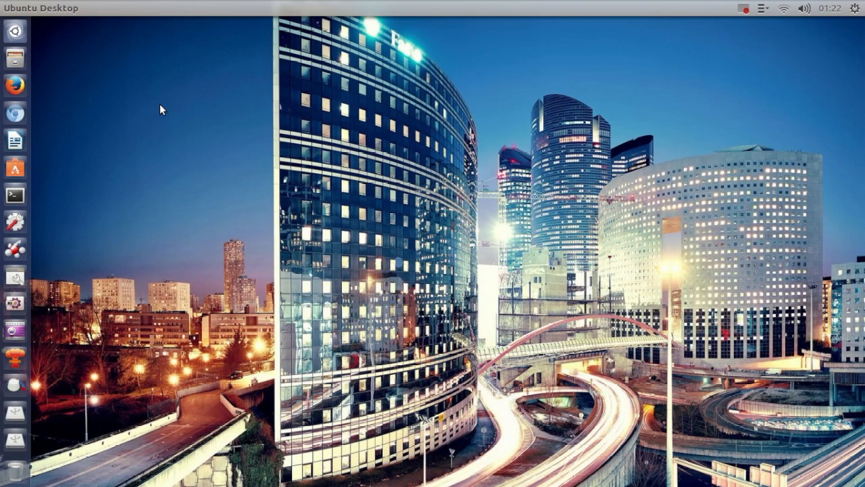
mouse_move(180, 107)
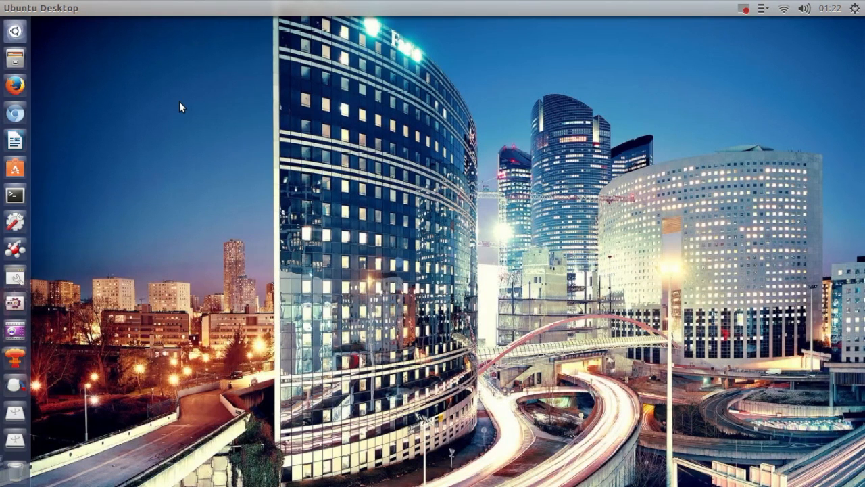
mouse_move(192, 85)
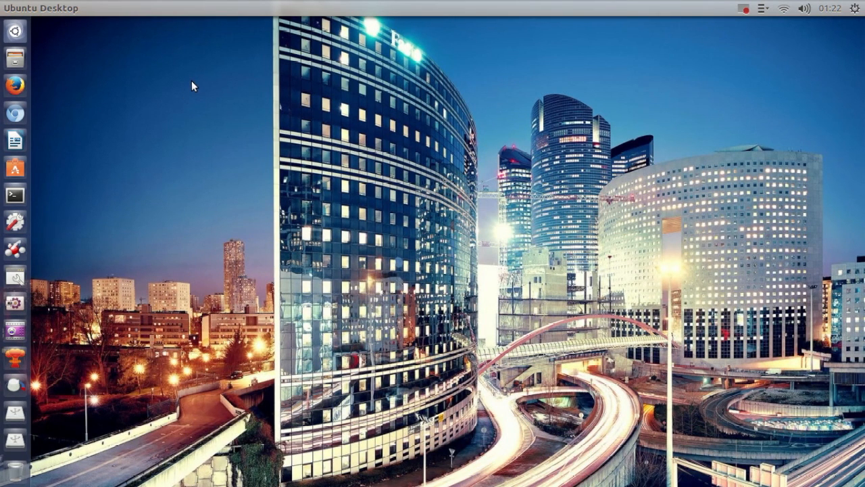